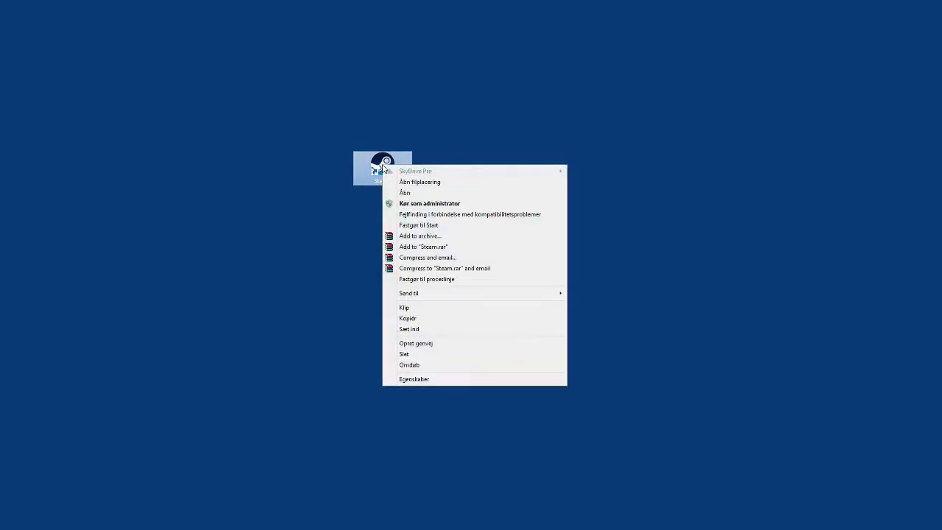
pyautogui.moveTo(429, 203)
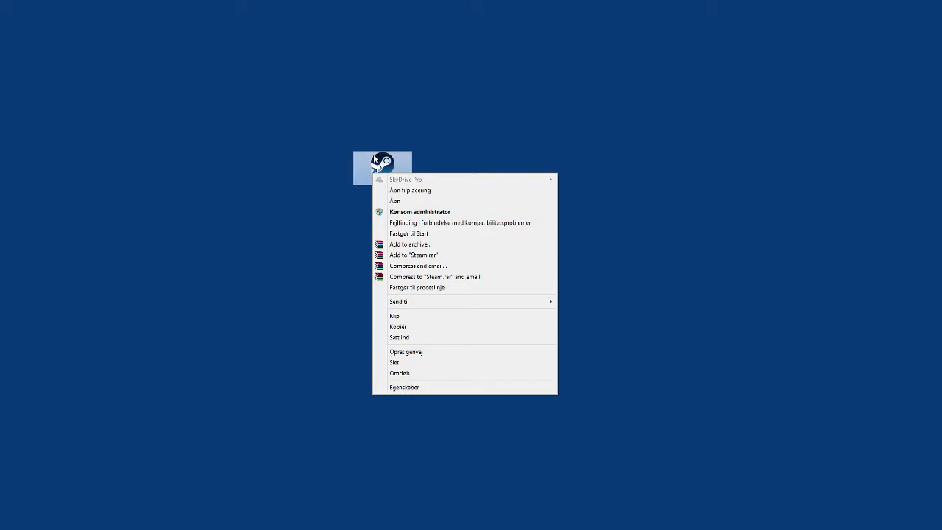
pyautogui.moveTo(404, 387)
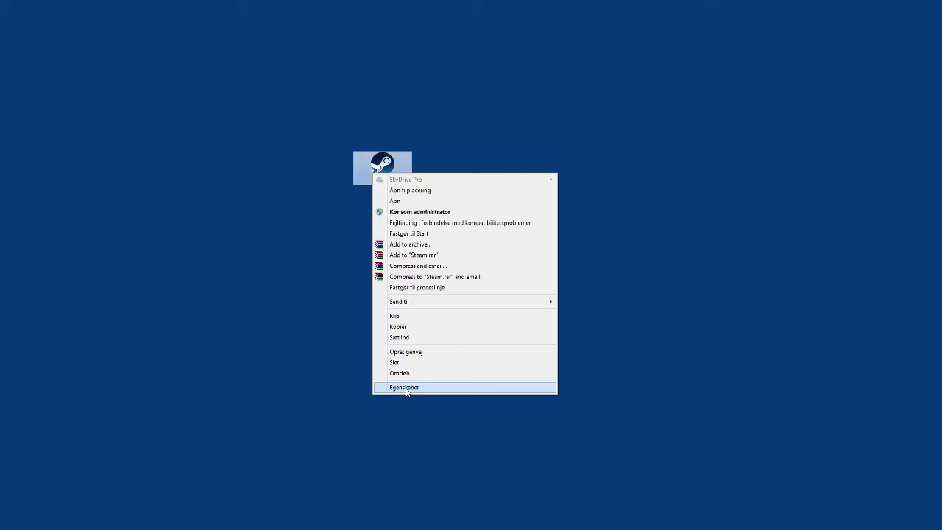
# Set the Steam shortcut to always run as administrator in its compatibility properties.
pyautogui.click(404, 387)
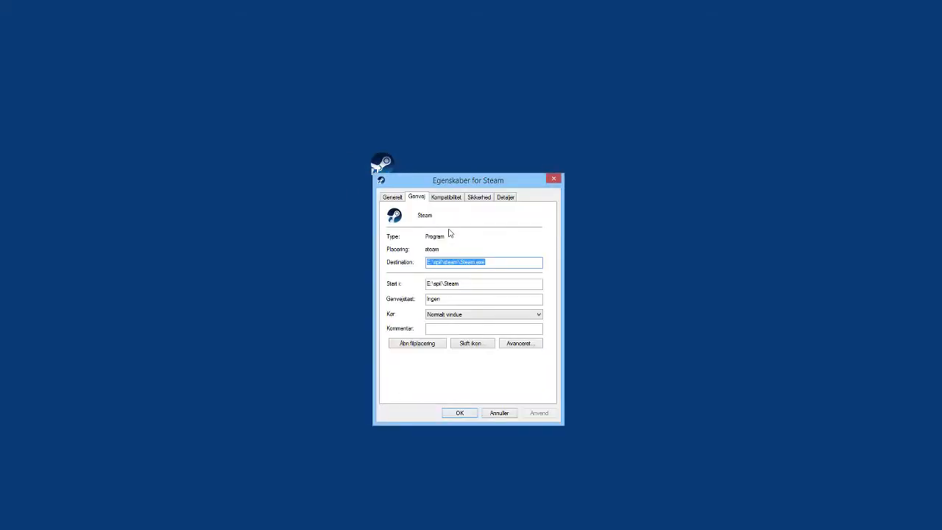
pyautogui.click(445, 196)
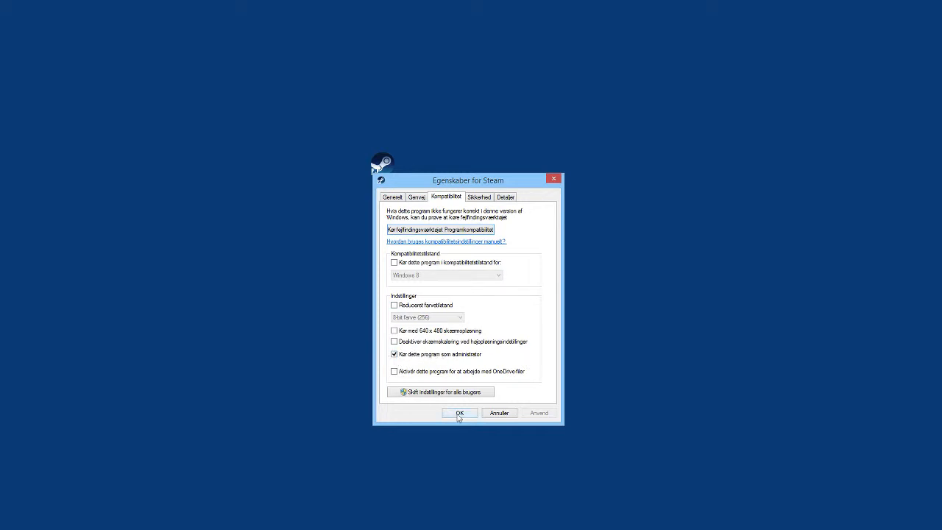
pyautogui.click(459, 412)
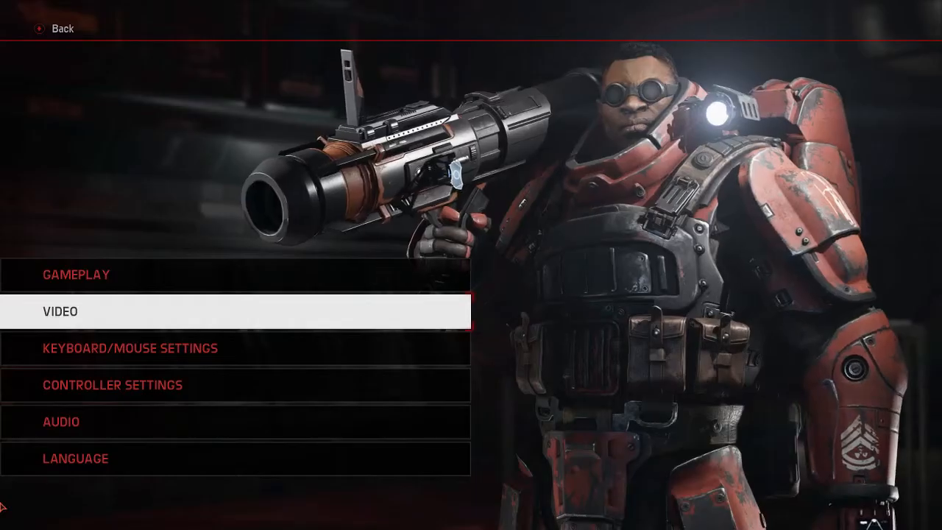
# Turn VSync Off in Evolve's advanced graphics options and back out of the settings.
pyautogui.click(55, 29)
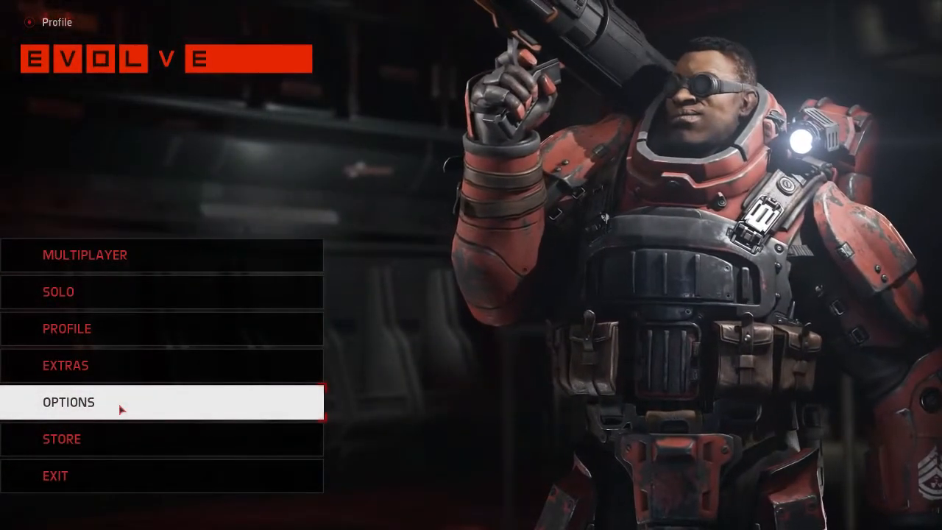
pyautogui.click(68, 401)
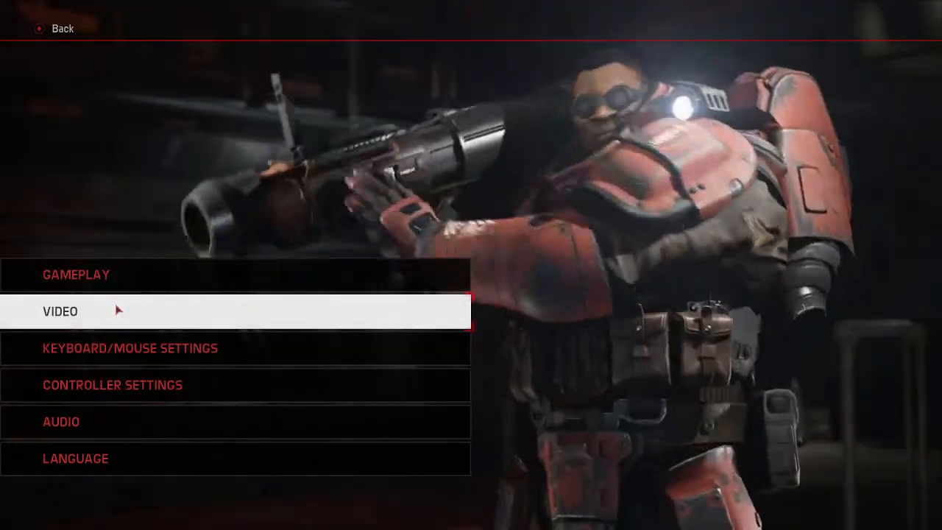
pyautogui.click(61, 311)
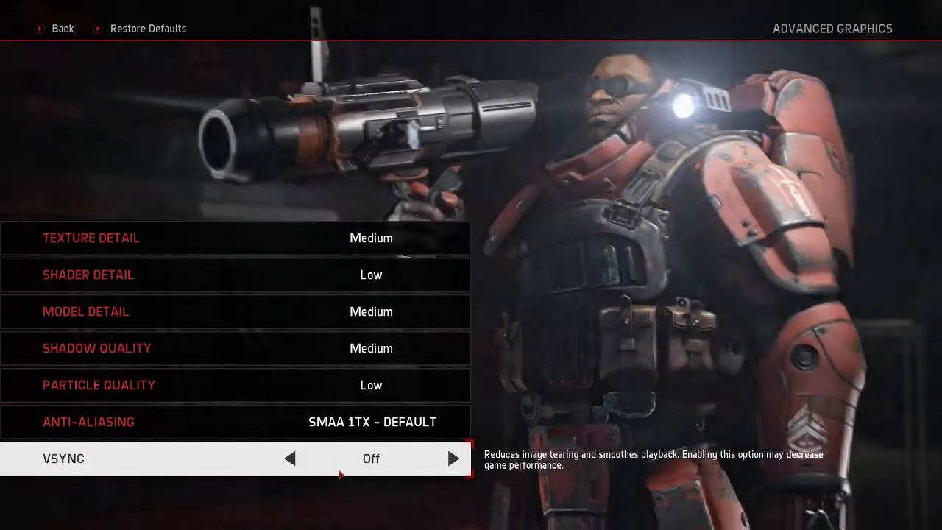
pyautogui.click(371, 422)
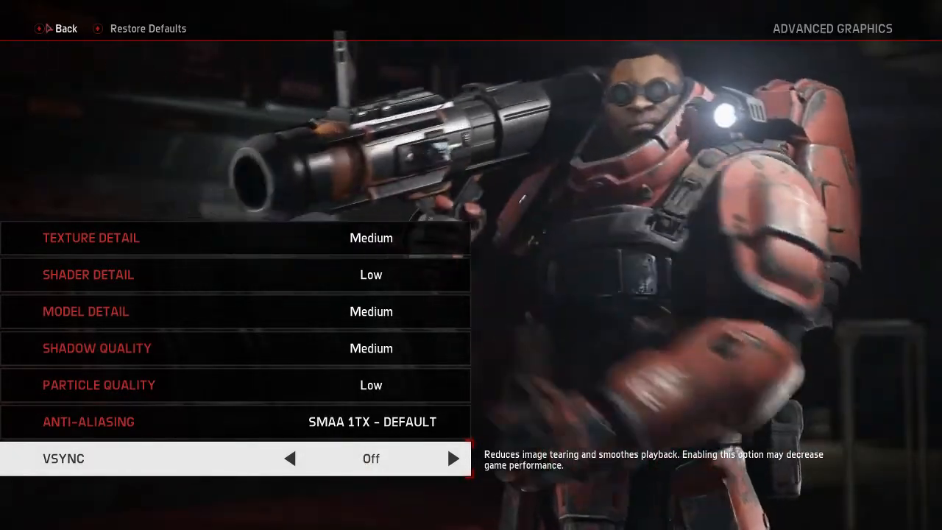
pyautogui.press('up')
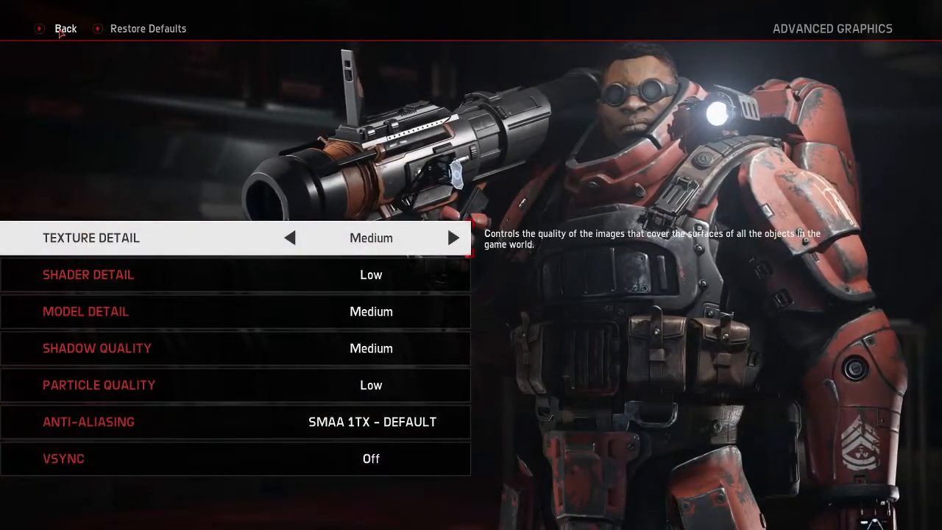
pyautogui.click(65, 28)
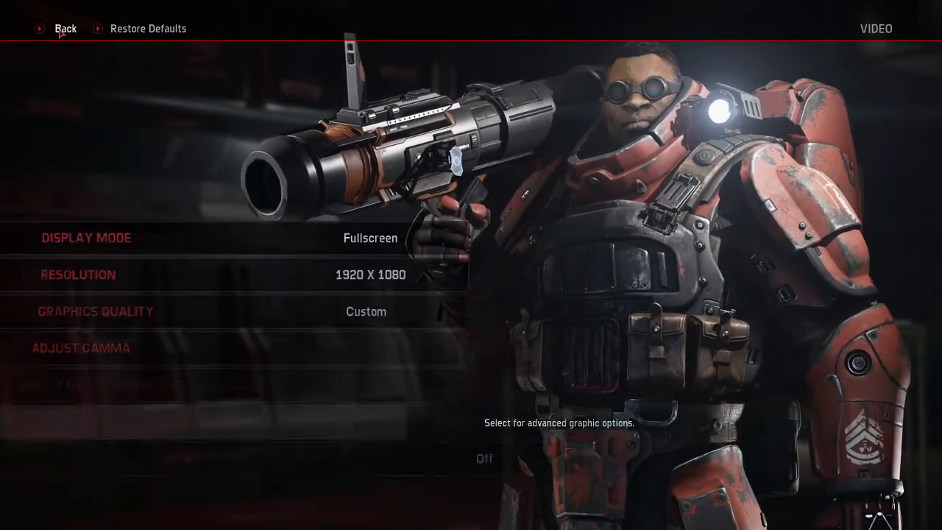
pyautogui.click(64, 28)
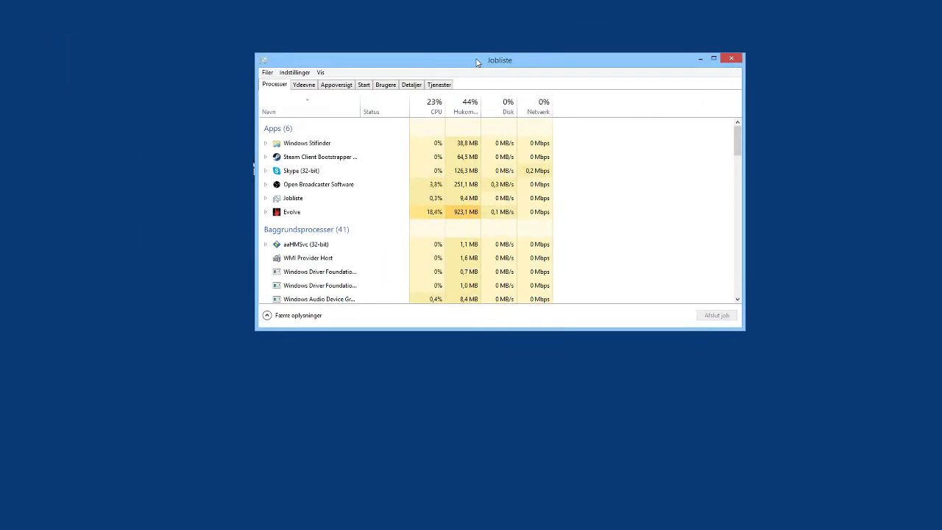
# Select Evolve in Task Manager and show its entry in the Details list.
pyautogui.moveTo(499, 60); pyautogui.dragTo(433, 98)
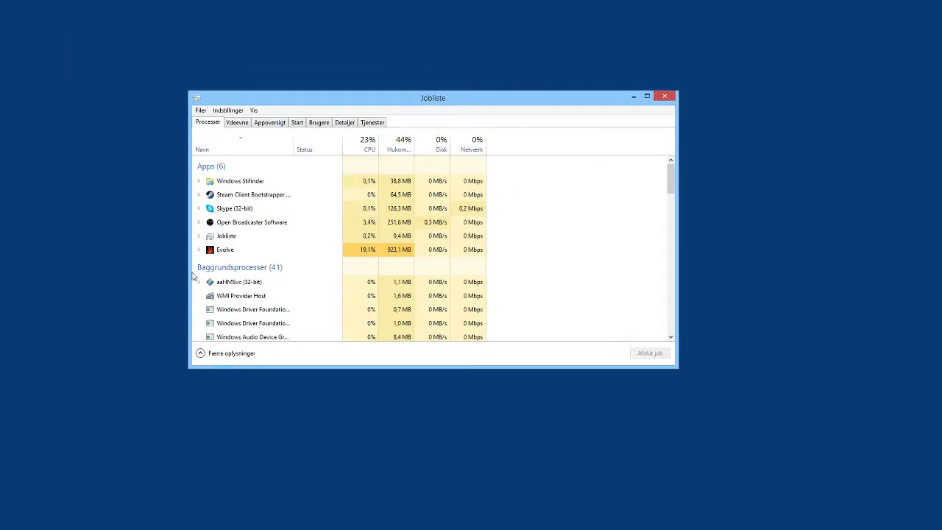
pyautogui.click(225, 250)
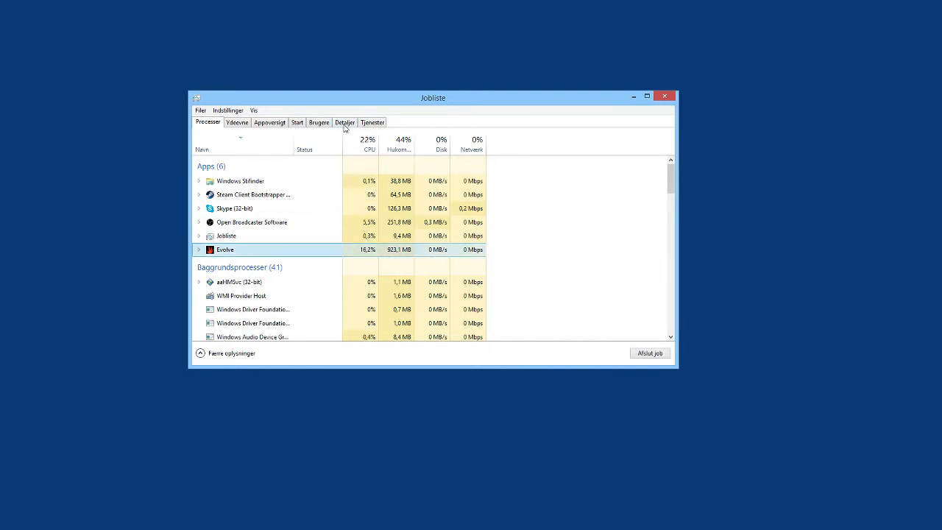
pyautogui.click(345, 123)
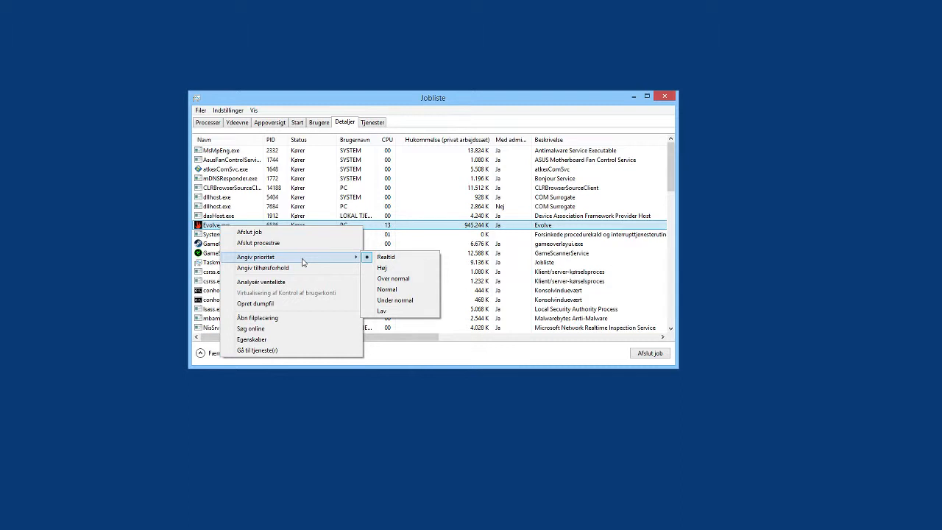
pyautogui.moveTo(386, 289)
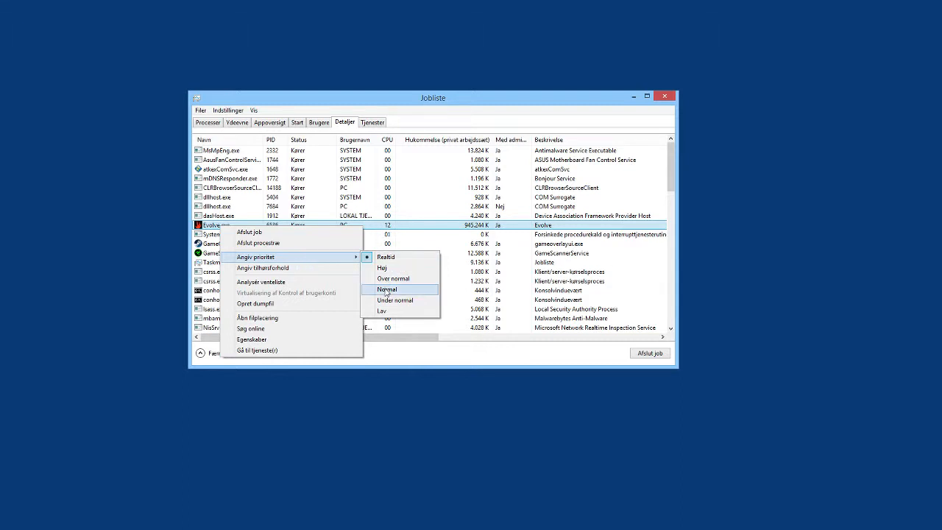
pyautogui.moveTo(386, 256)
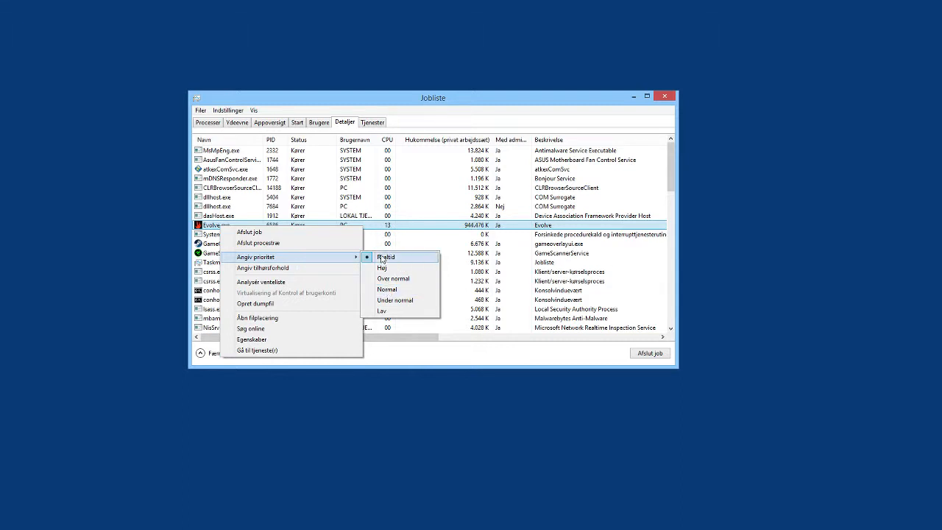
# Set Evolve.exe's priority to Realtime, confirm, and recheck the priority menu.
pyautogui.click(385, 257)
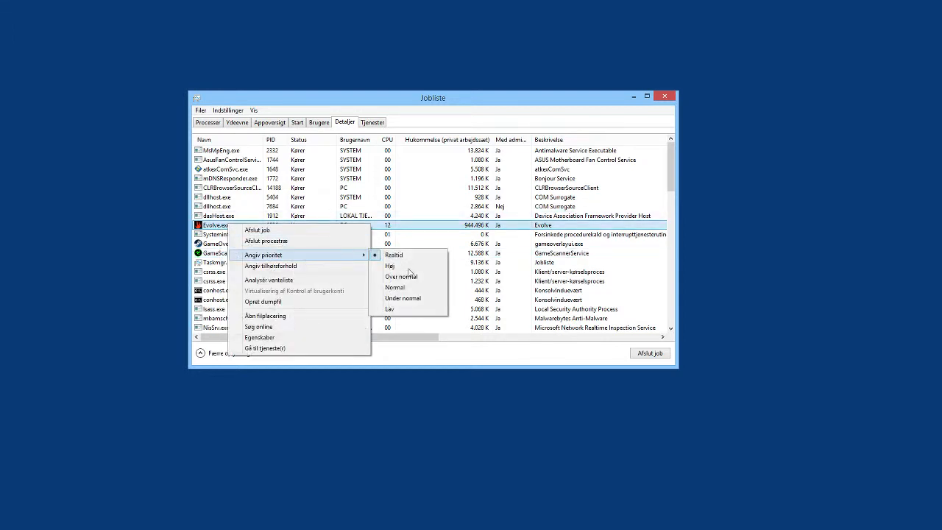
pyautogui.click(394, 287)
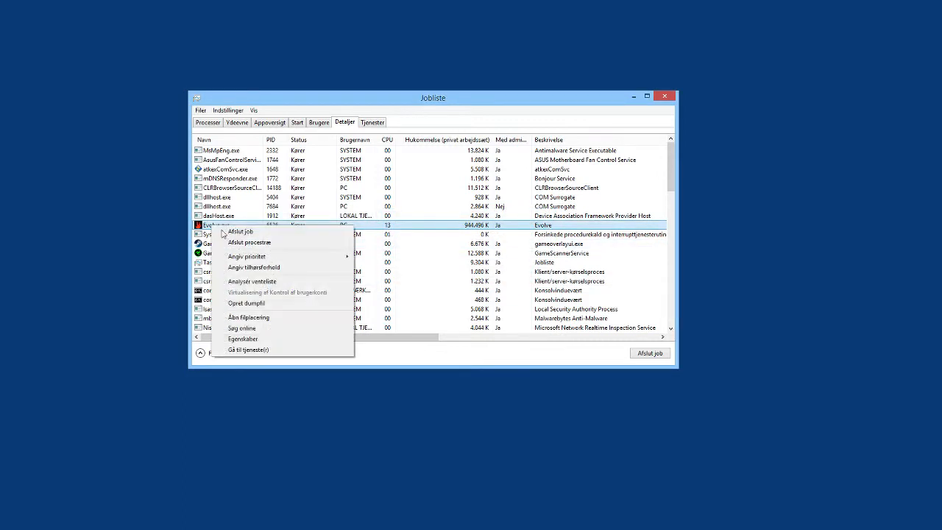
pyautogui.click(246, 256)
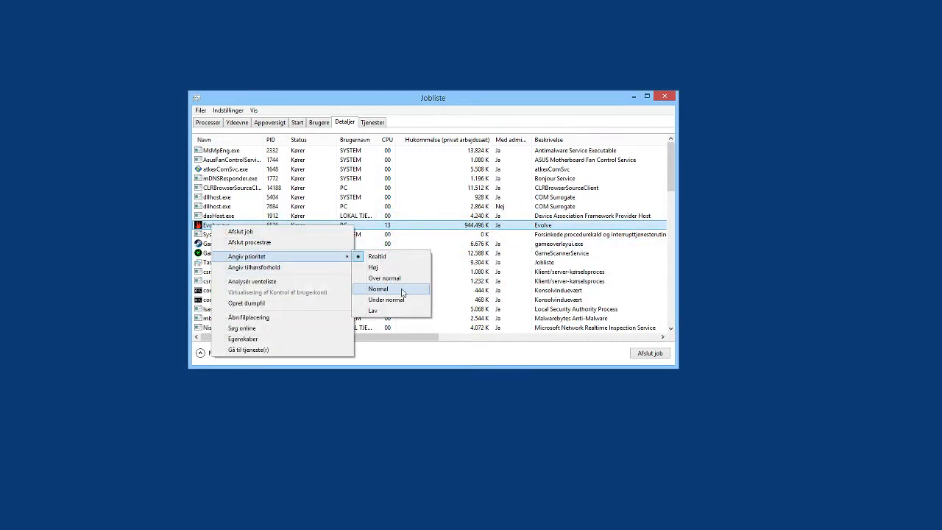
pyautogui.moveTo(388, 289)
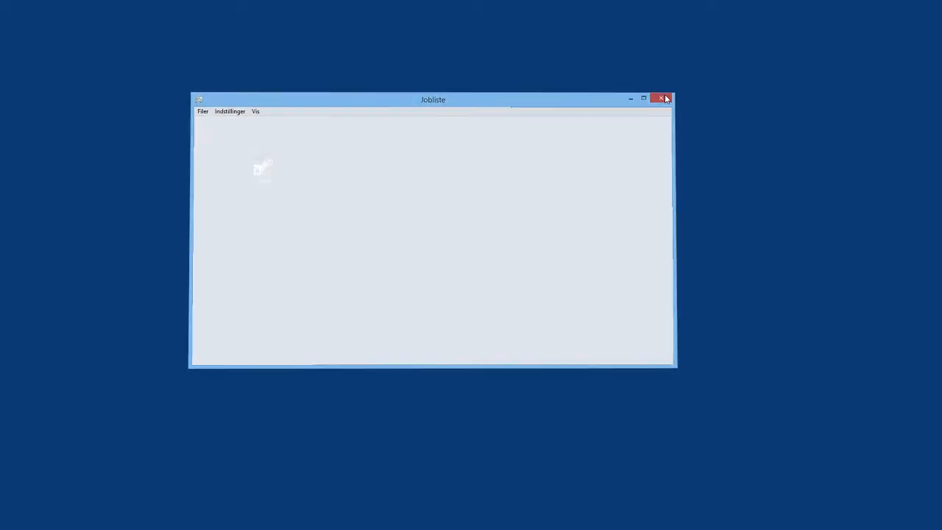
# Switch back to the Evolve window and its main menu.
pyautogui.click(660, 98)
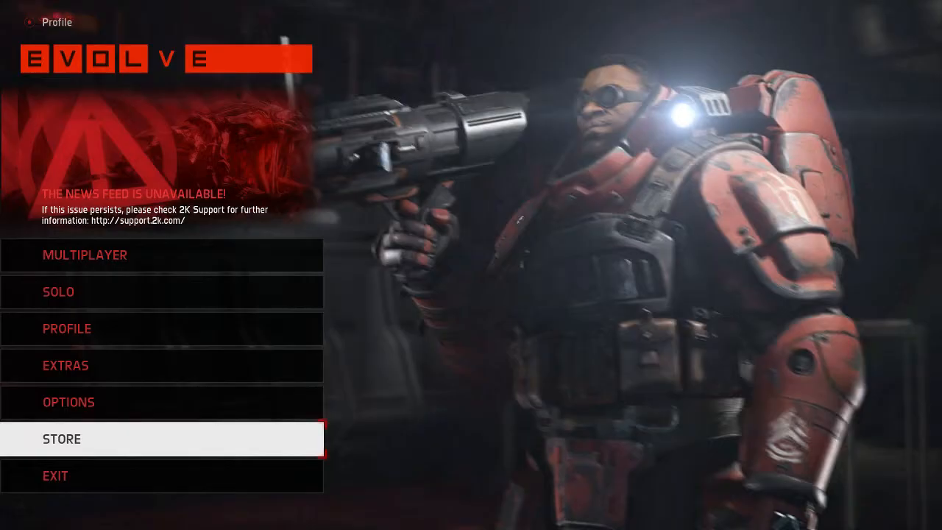